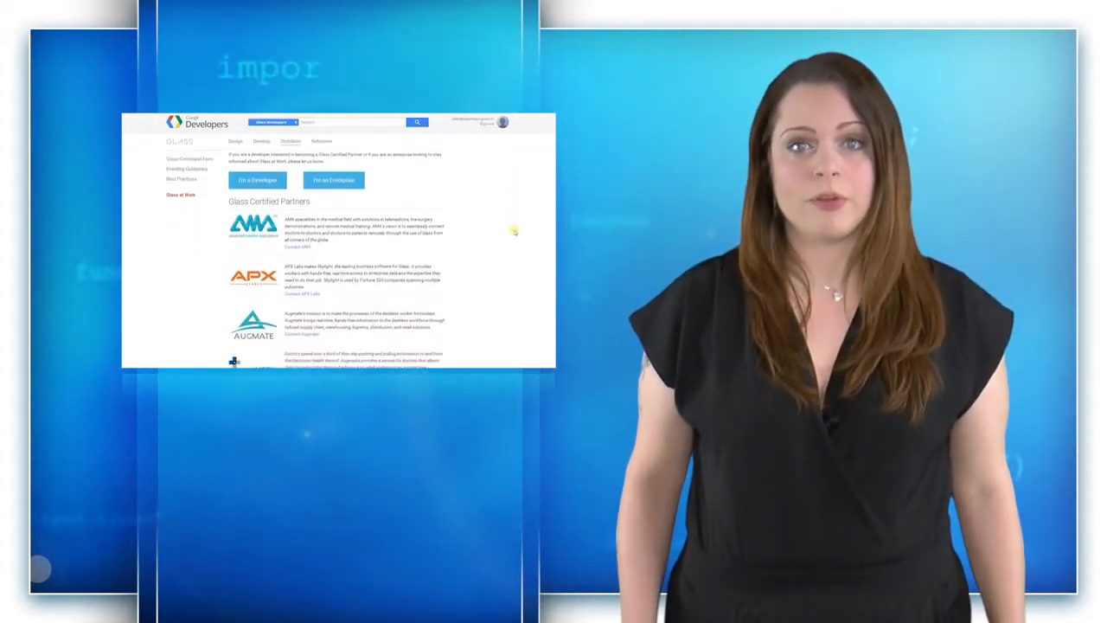
pyautogui.scroll(-3)
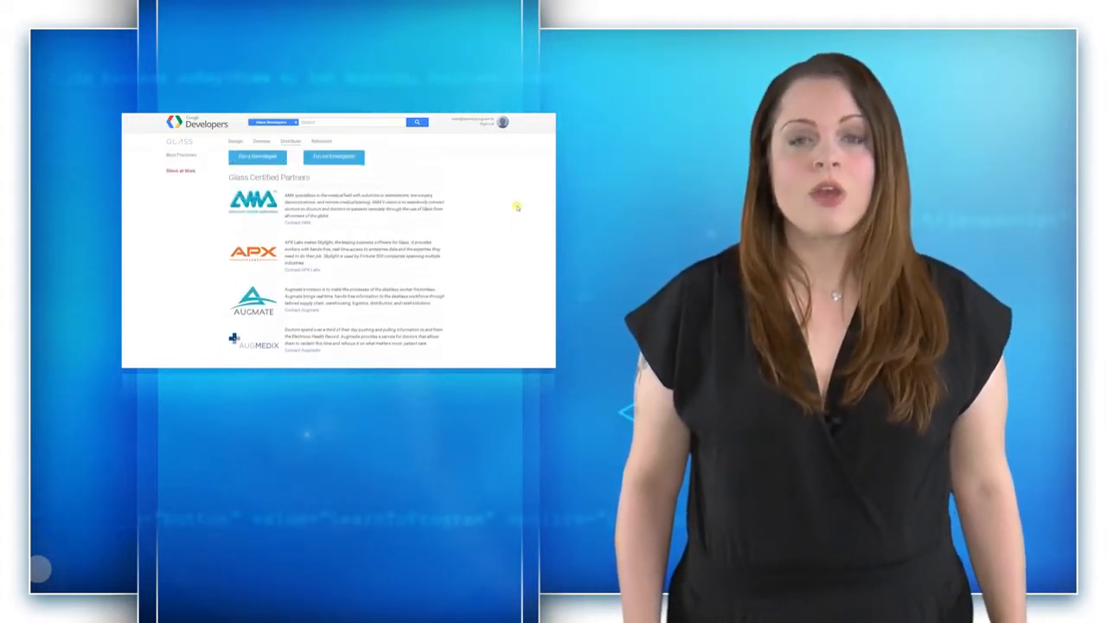
pyautogui.click(180, 170)
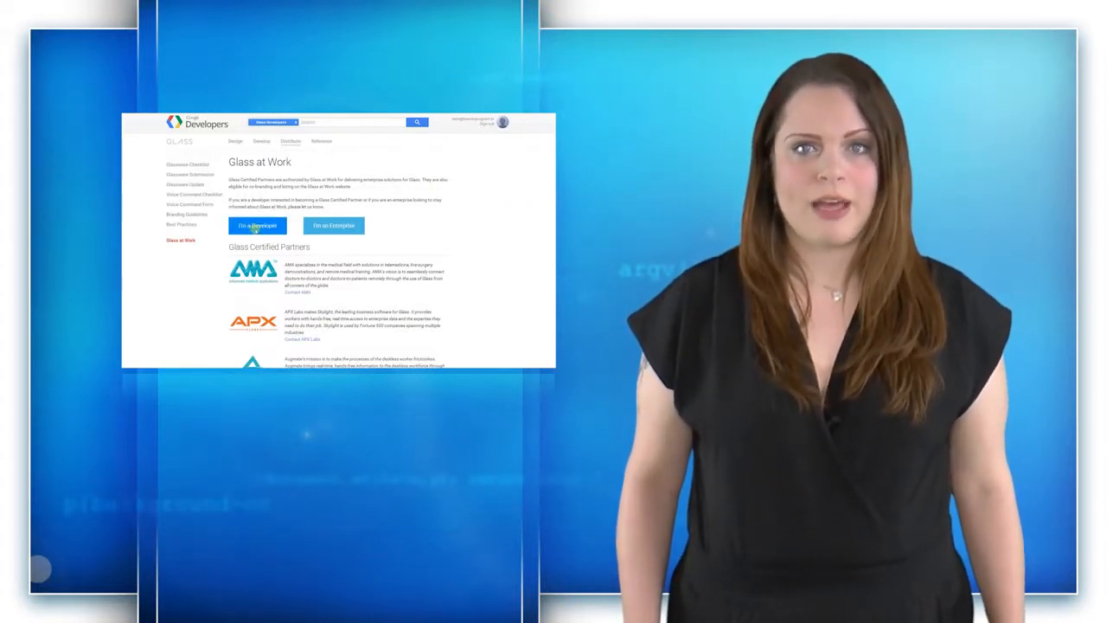
pyautogui.click(257, 225)
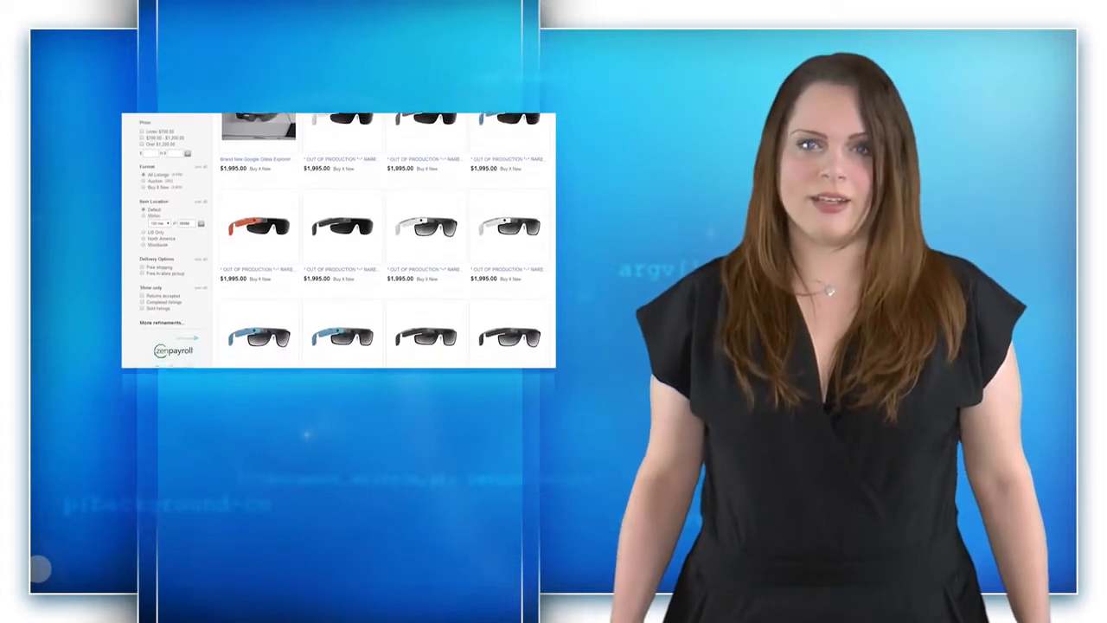
pyautogui.scroll(-3)
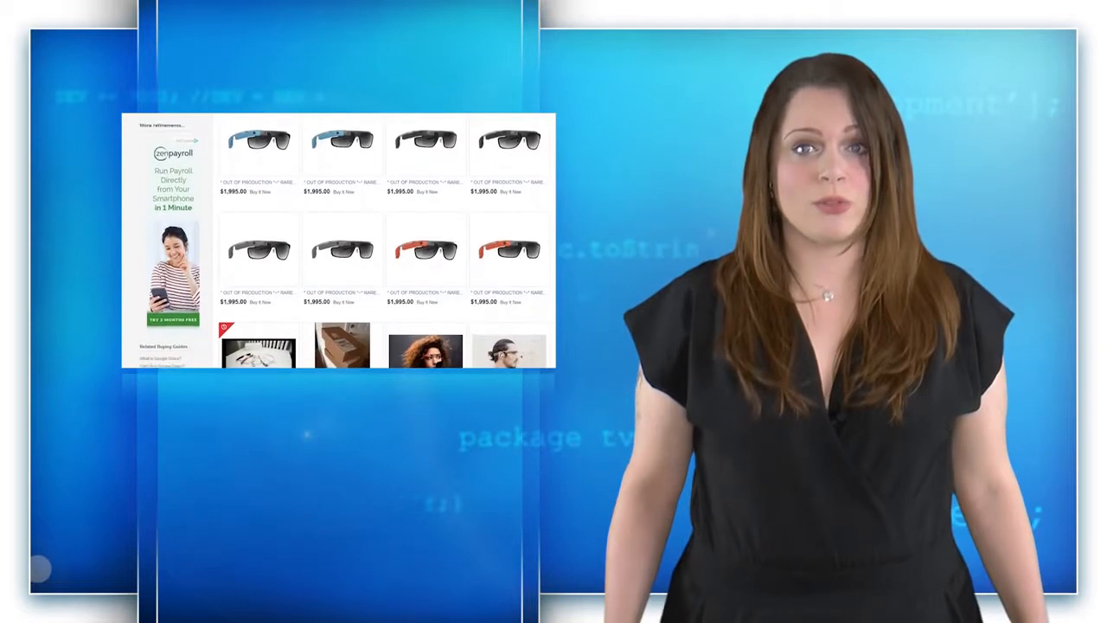
pyautogui.scroll(-3)
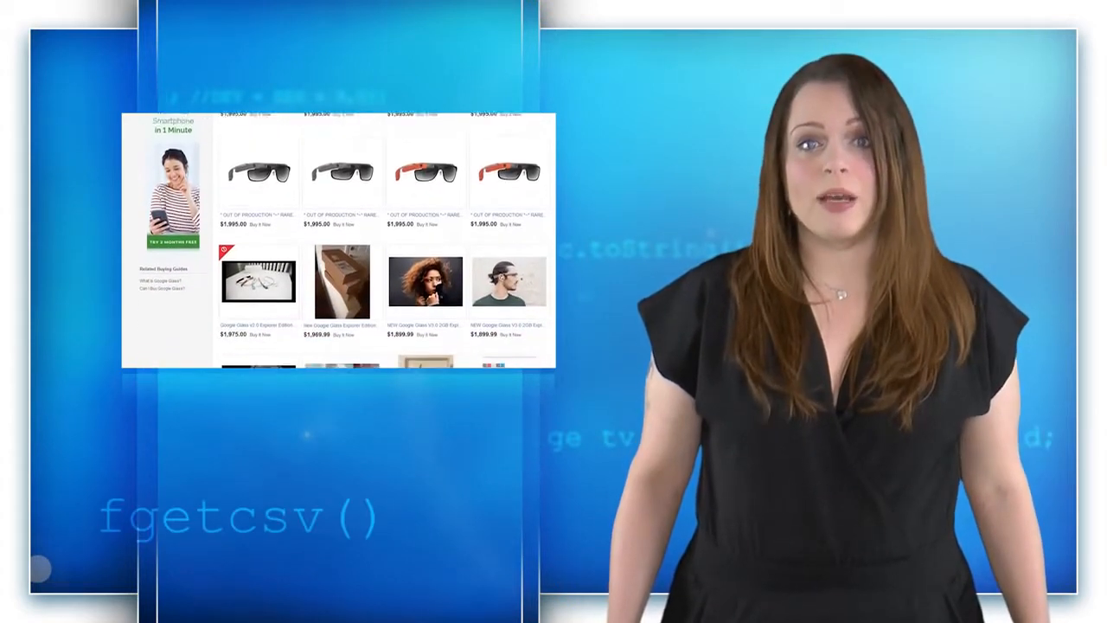